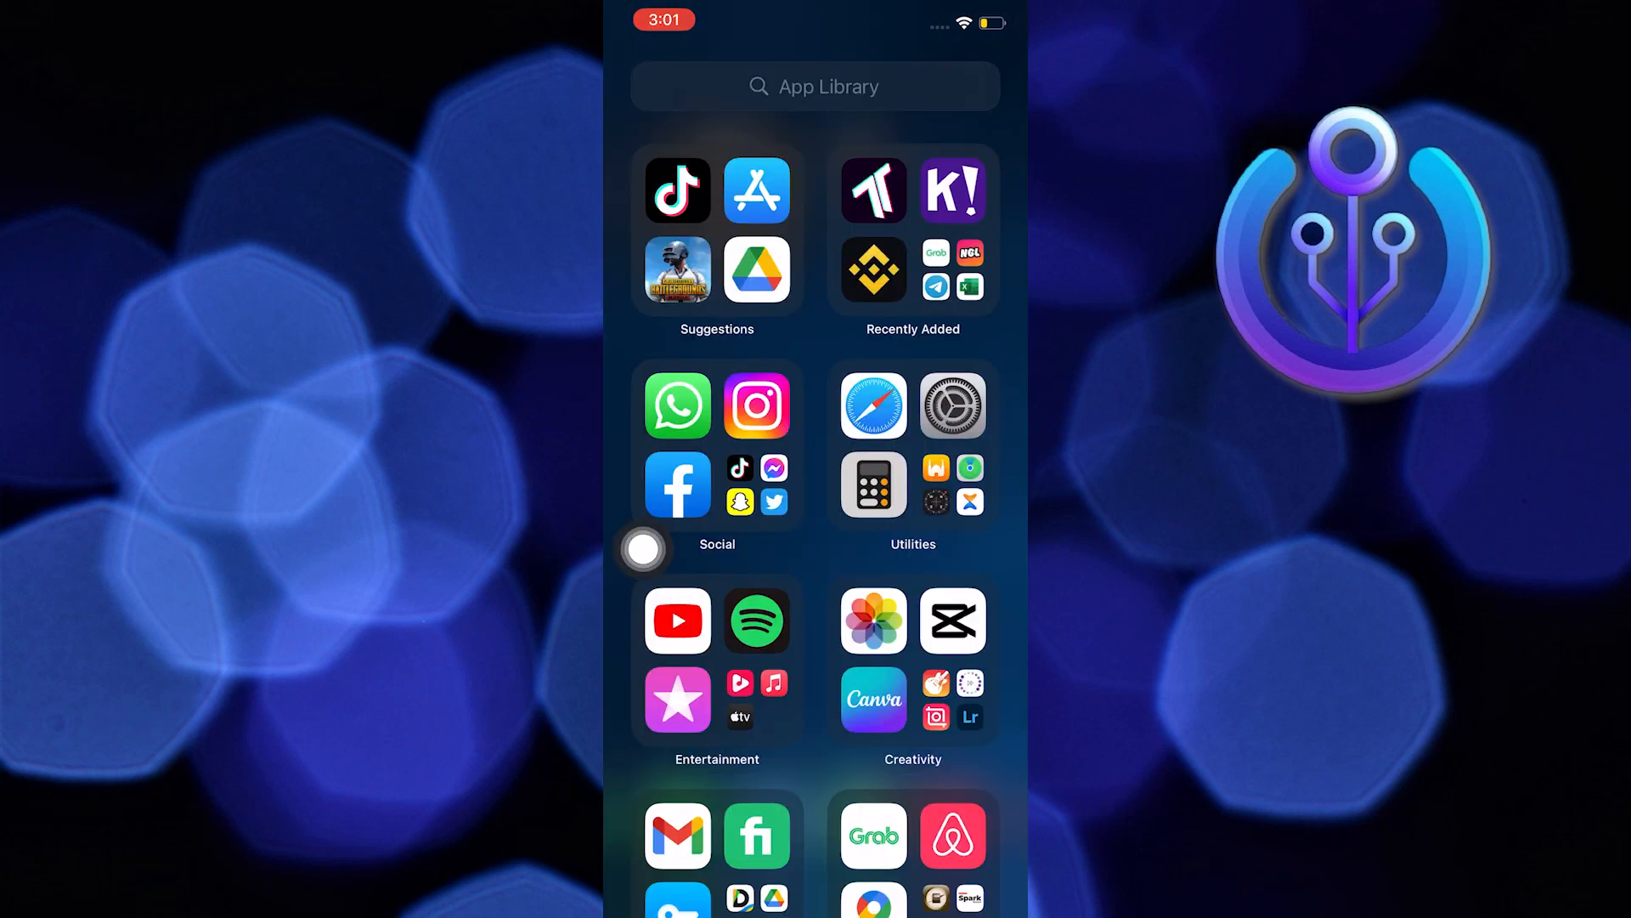
# Launch Instagram from the App Library and show your own profile page.
pyautogui.click(756, 405)
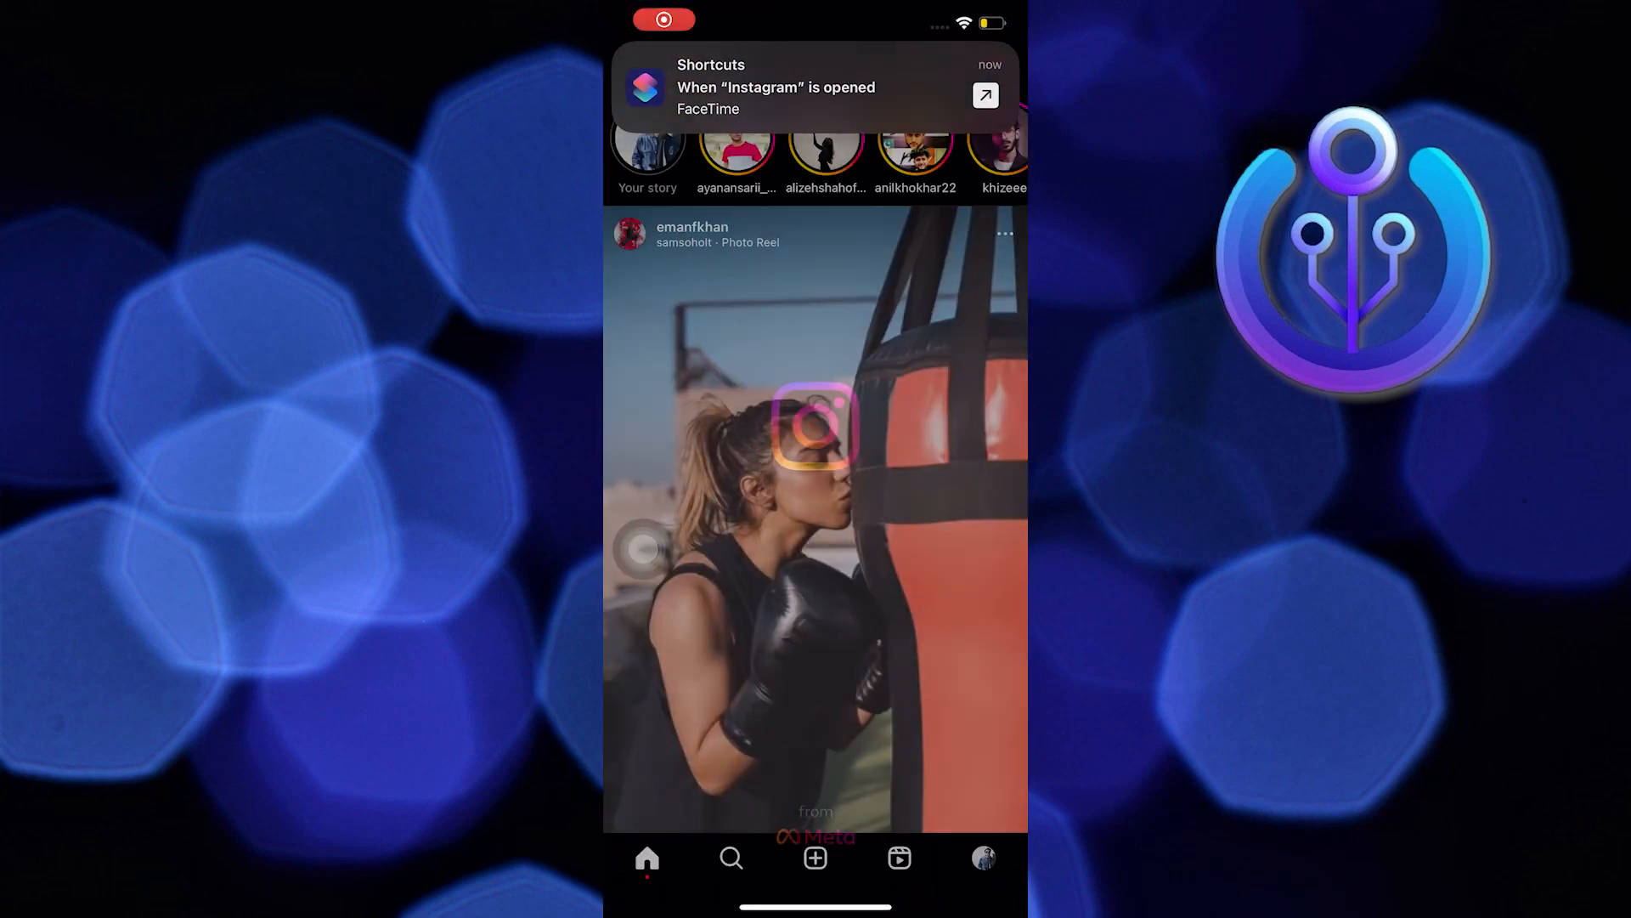
pyautogui.click(982, 857)
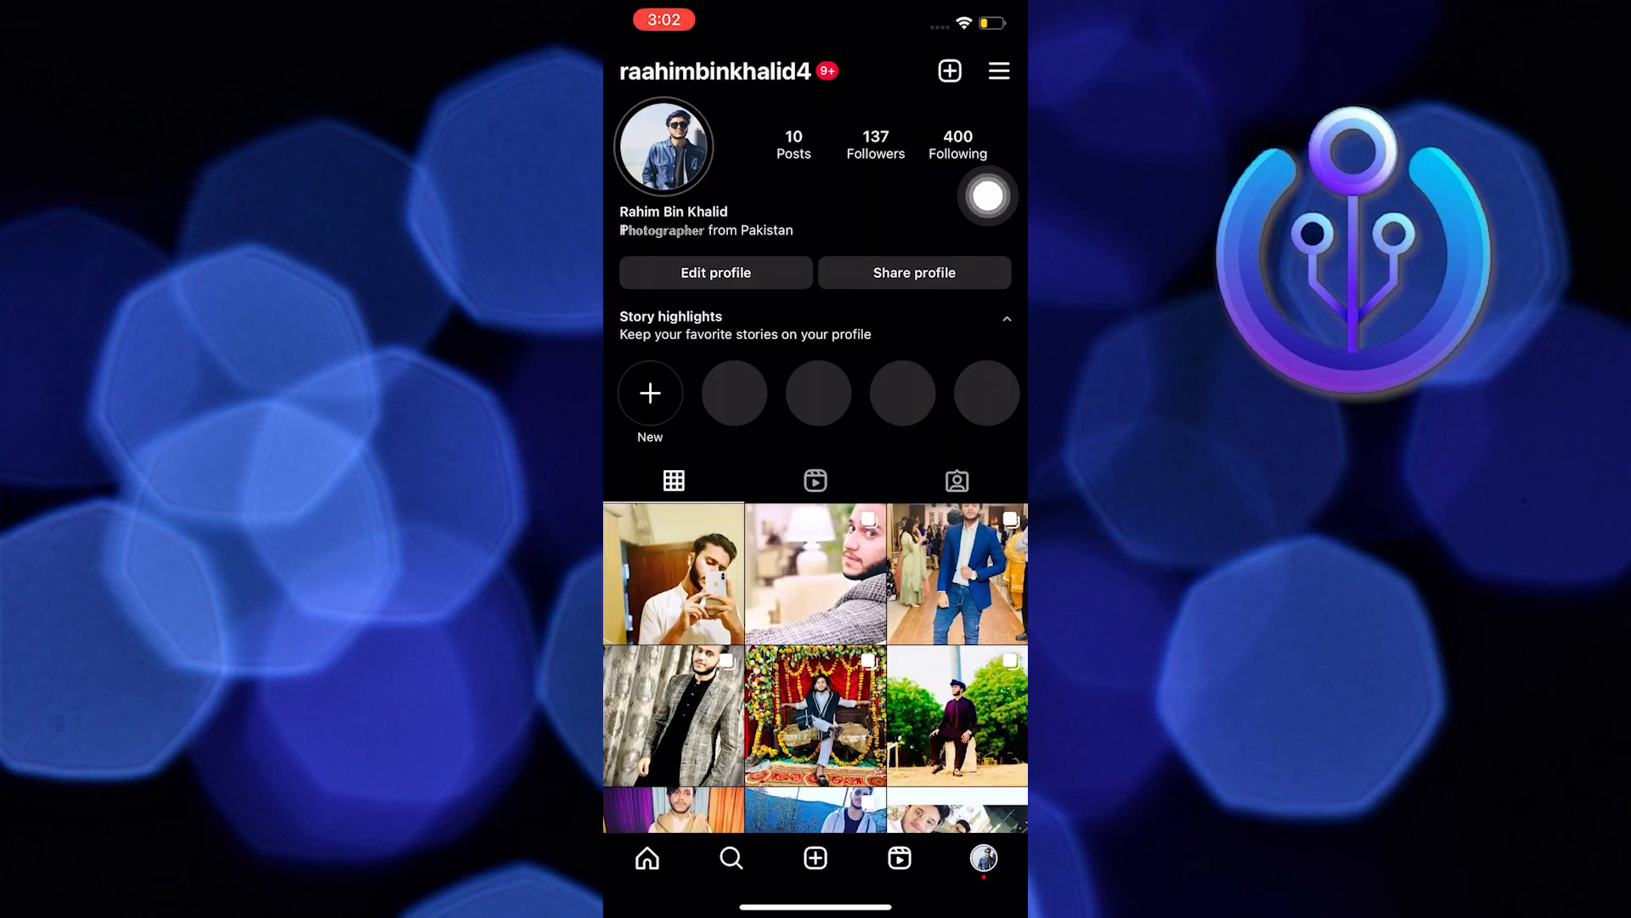
# Open Settings from the profile menu and go to Account settings.
pyautogui.click(997, 69)
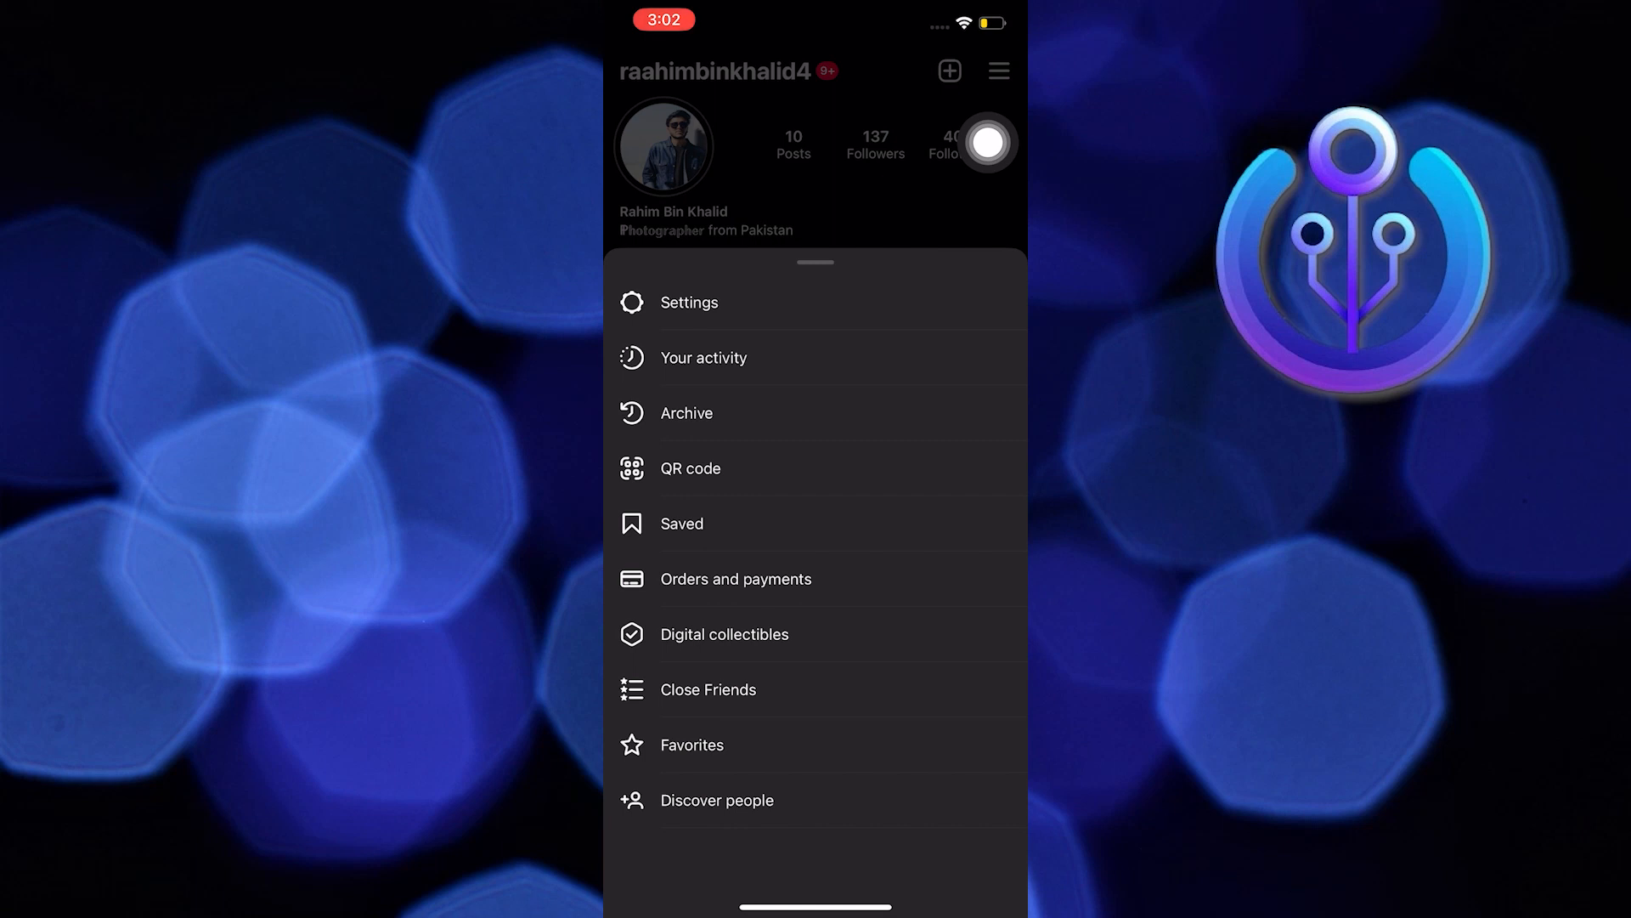
pyautogui.click(687, 303)
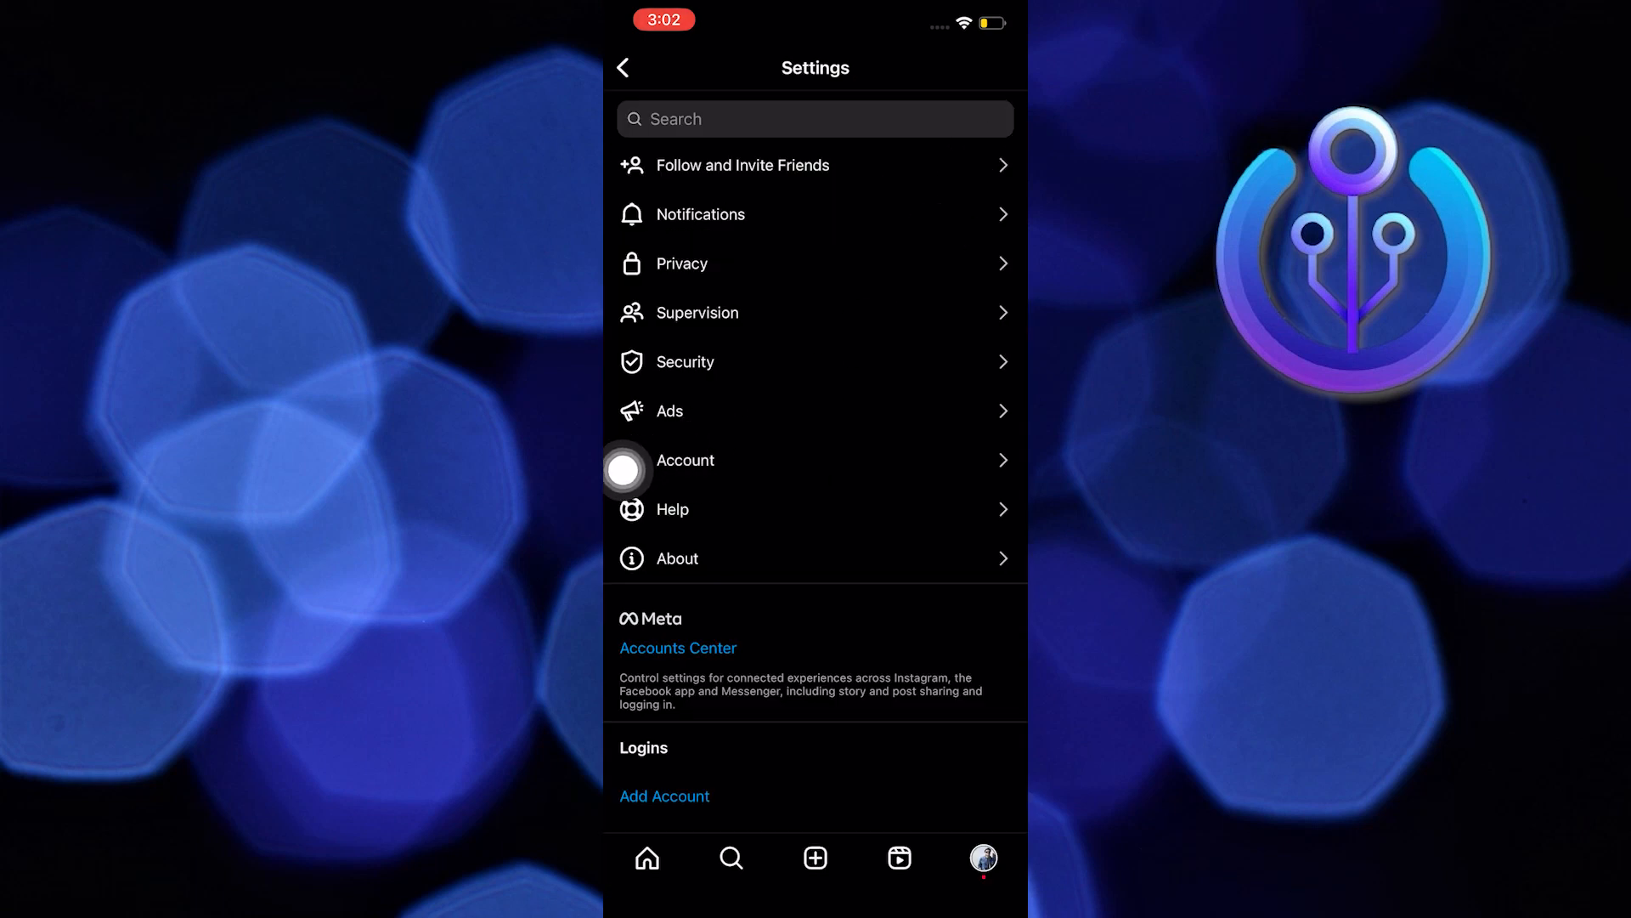
pyautogui.click(686, 460)
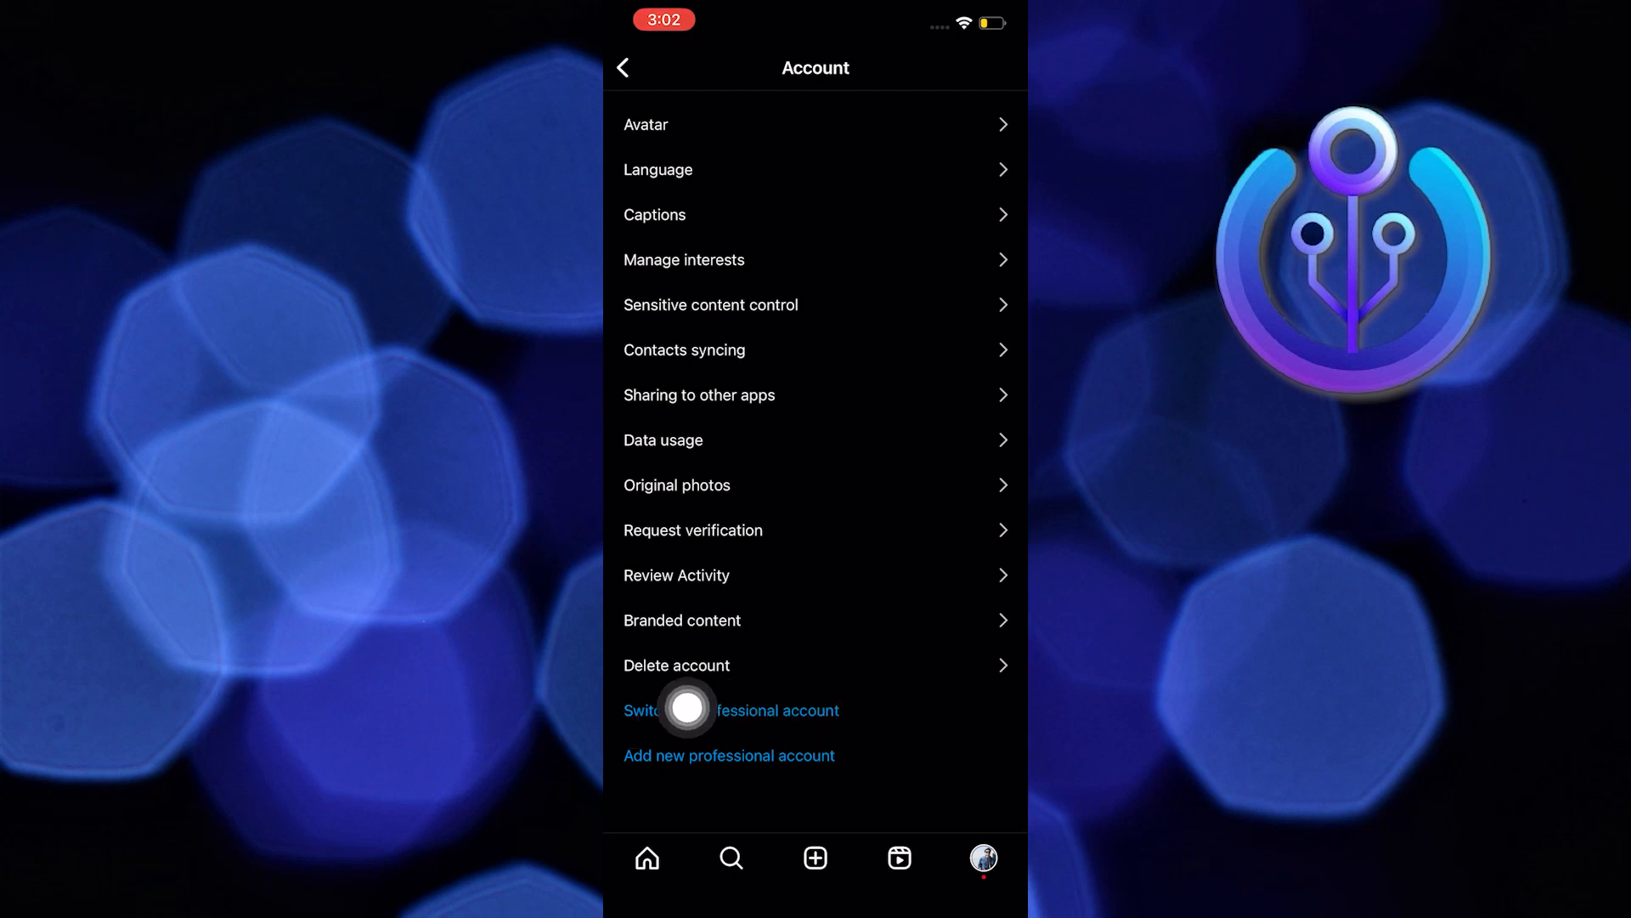
# Switch to a professional Business account with category Photographer, reaching contact info review.
pyautogui.click(730, 710)
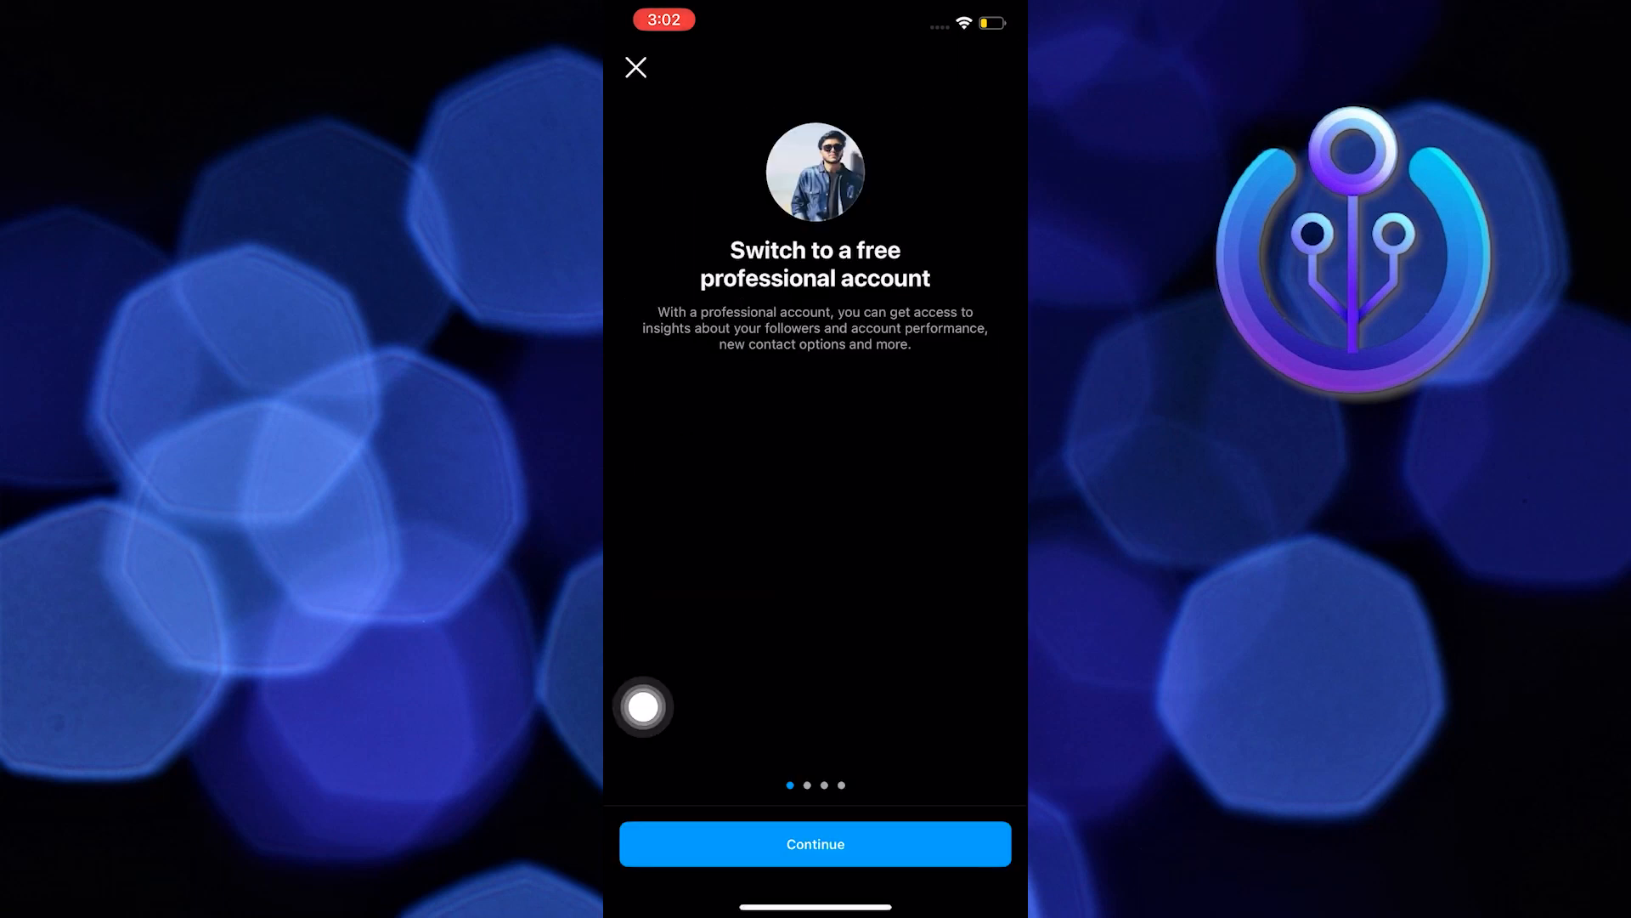
pyautogui.click(815, 843)
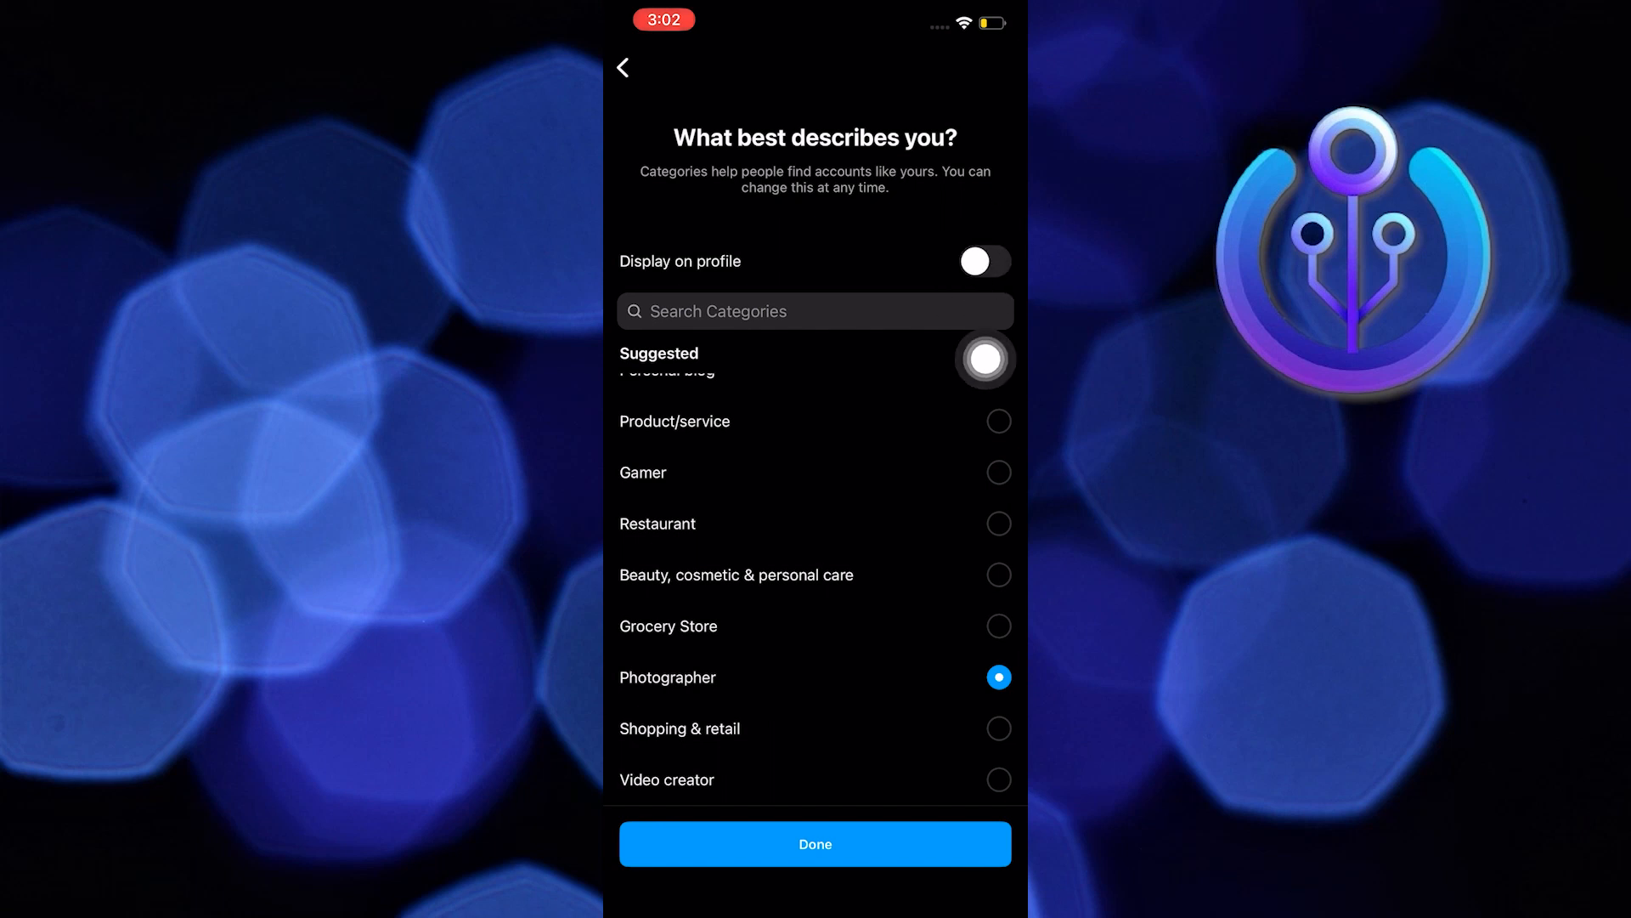
pyautogui.click(815, 842)
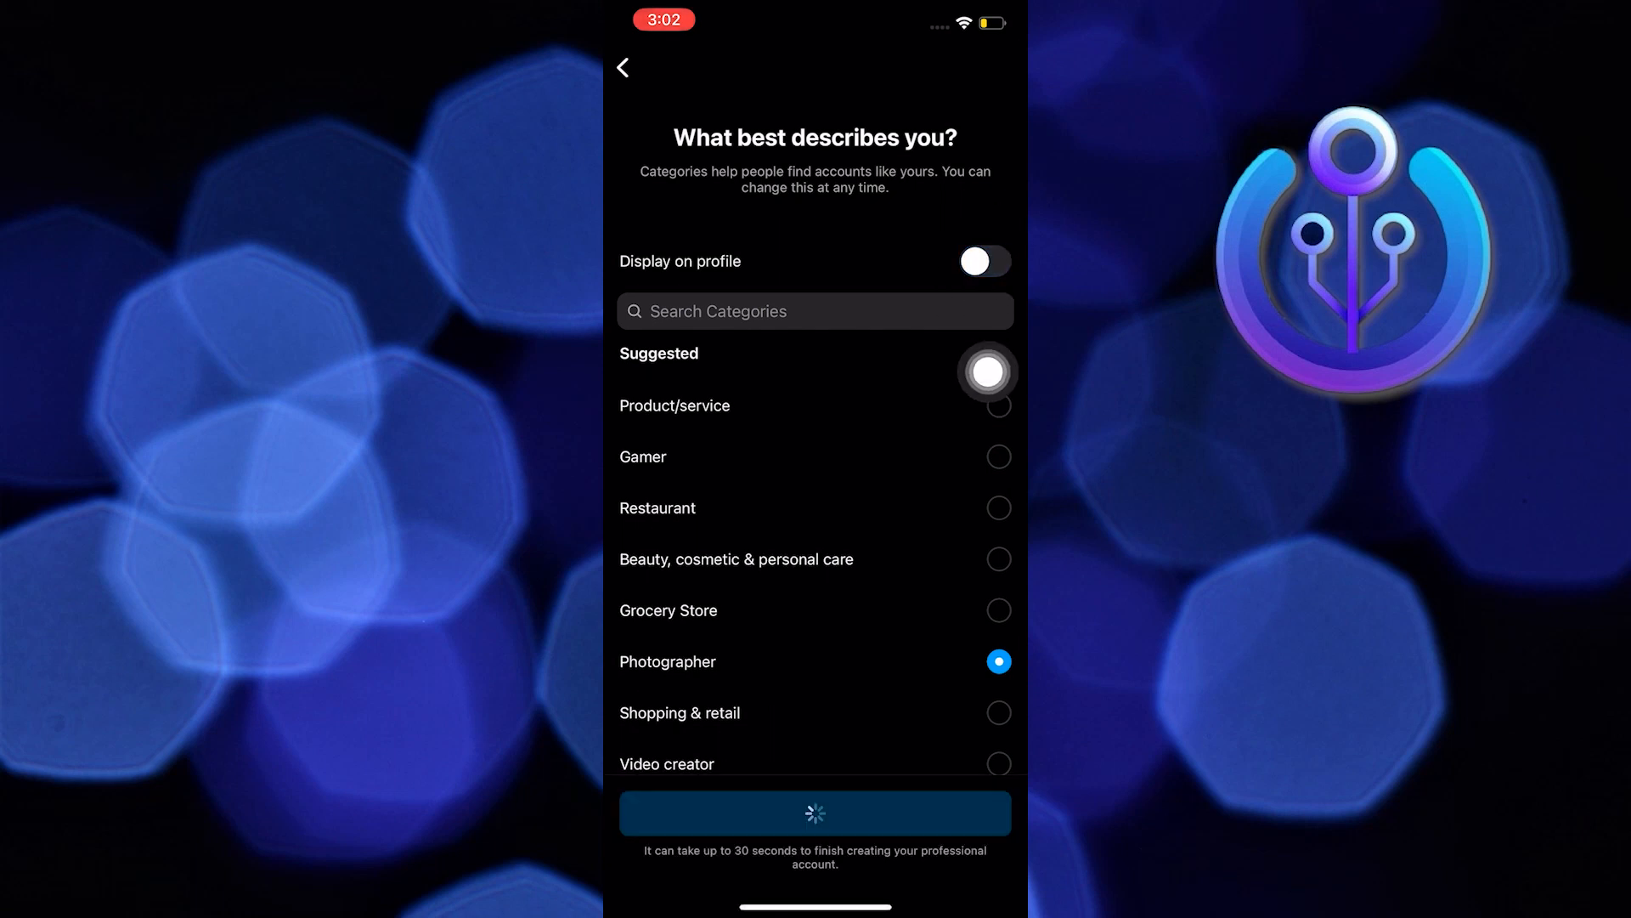
pyautogui.click(815, 812)
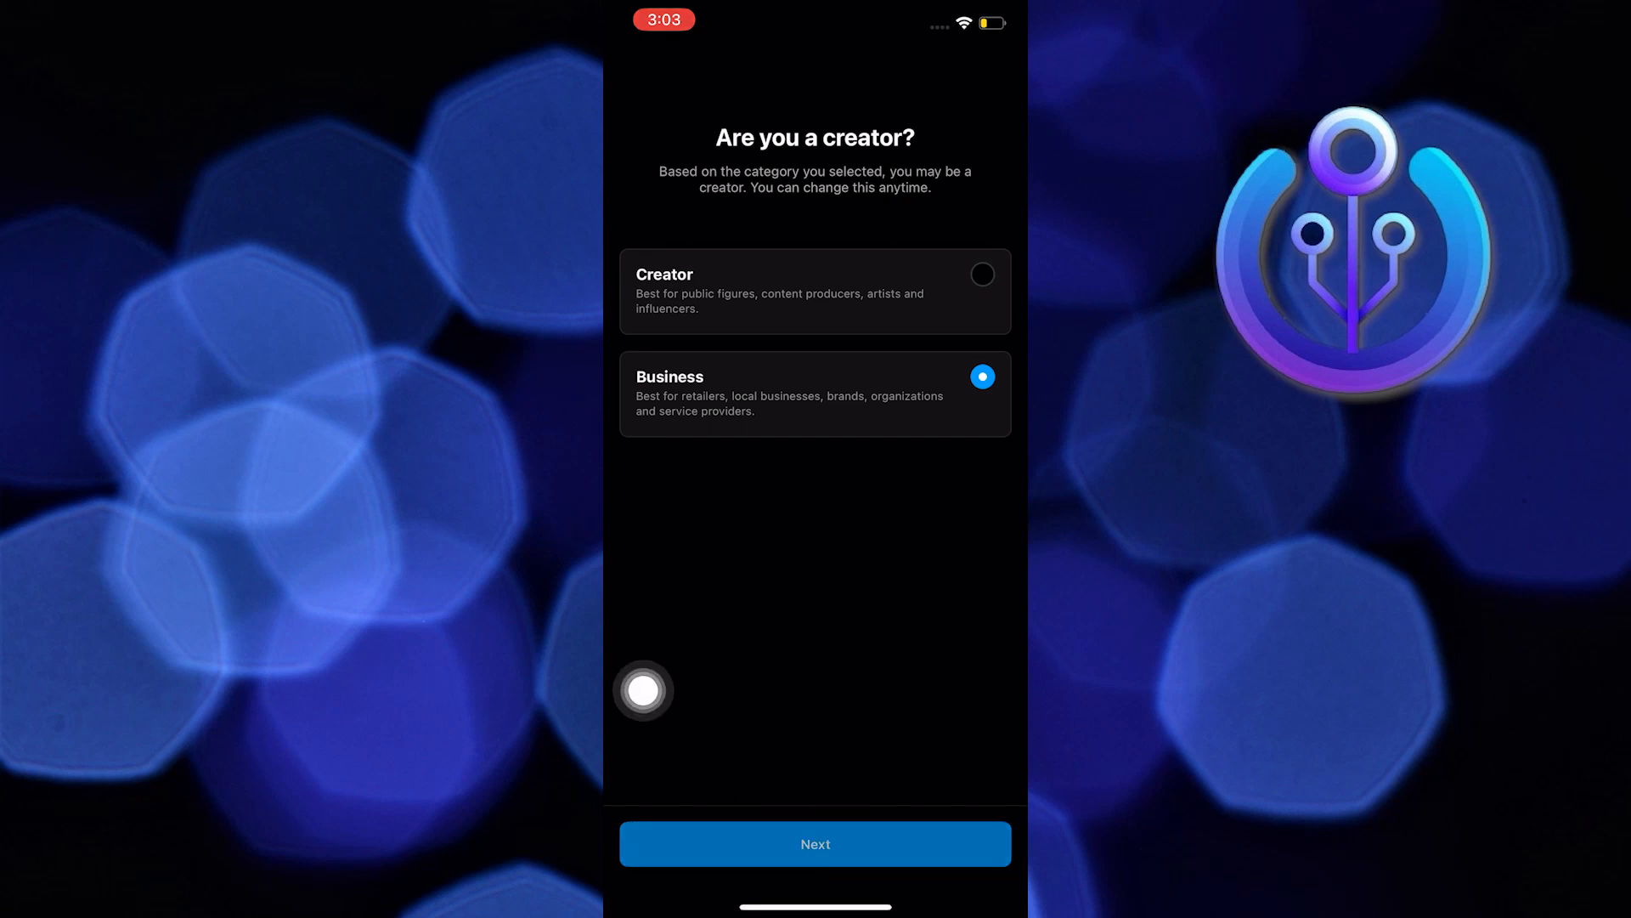
pyautogui.click(815, 843)
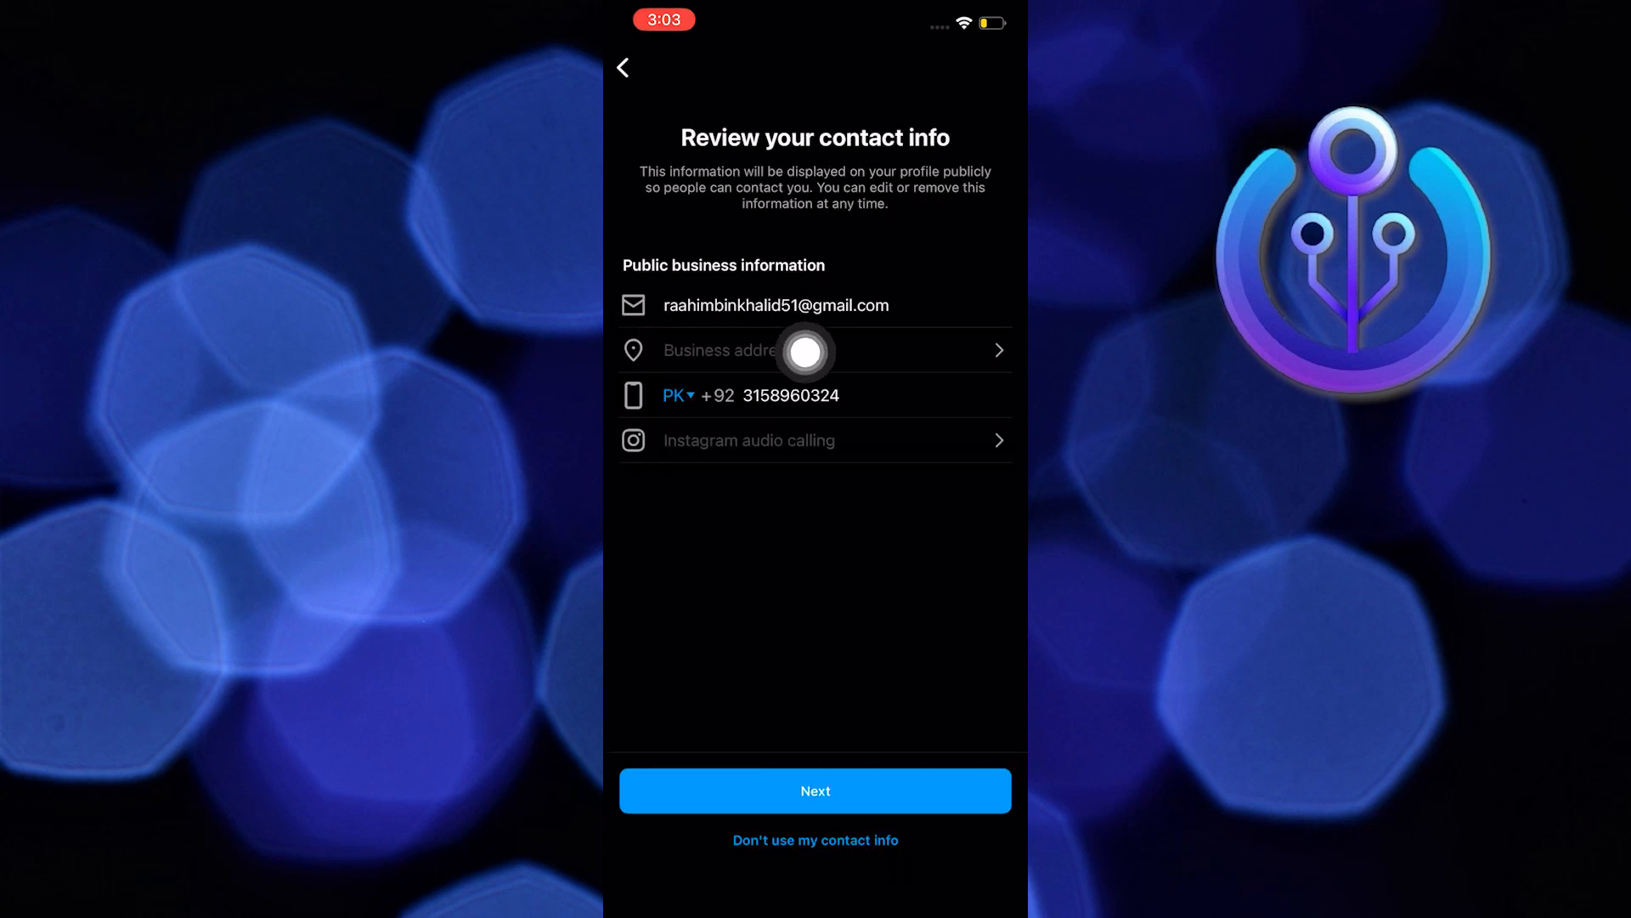
pyautogui.moveTo(986, 471)
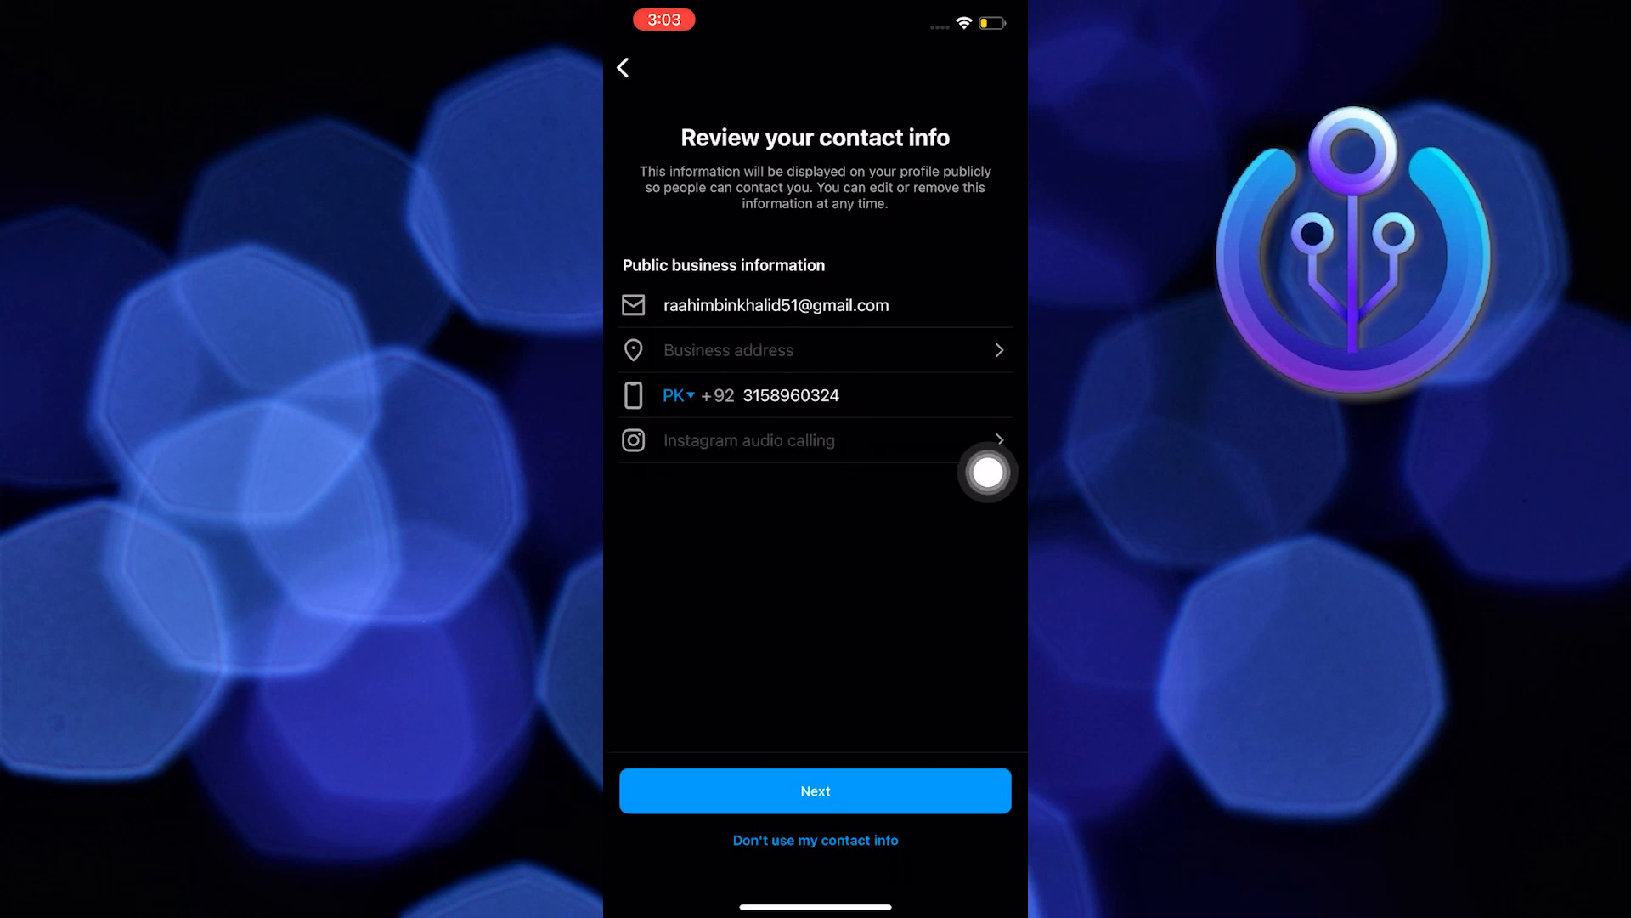
# Open the Business address form and type 'you can add' into the street field.
pyautogui.click(814, 349)
pyautogui.write('Here ')
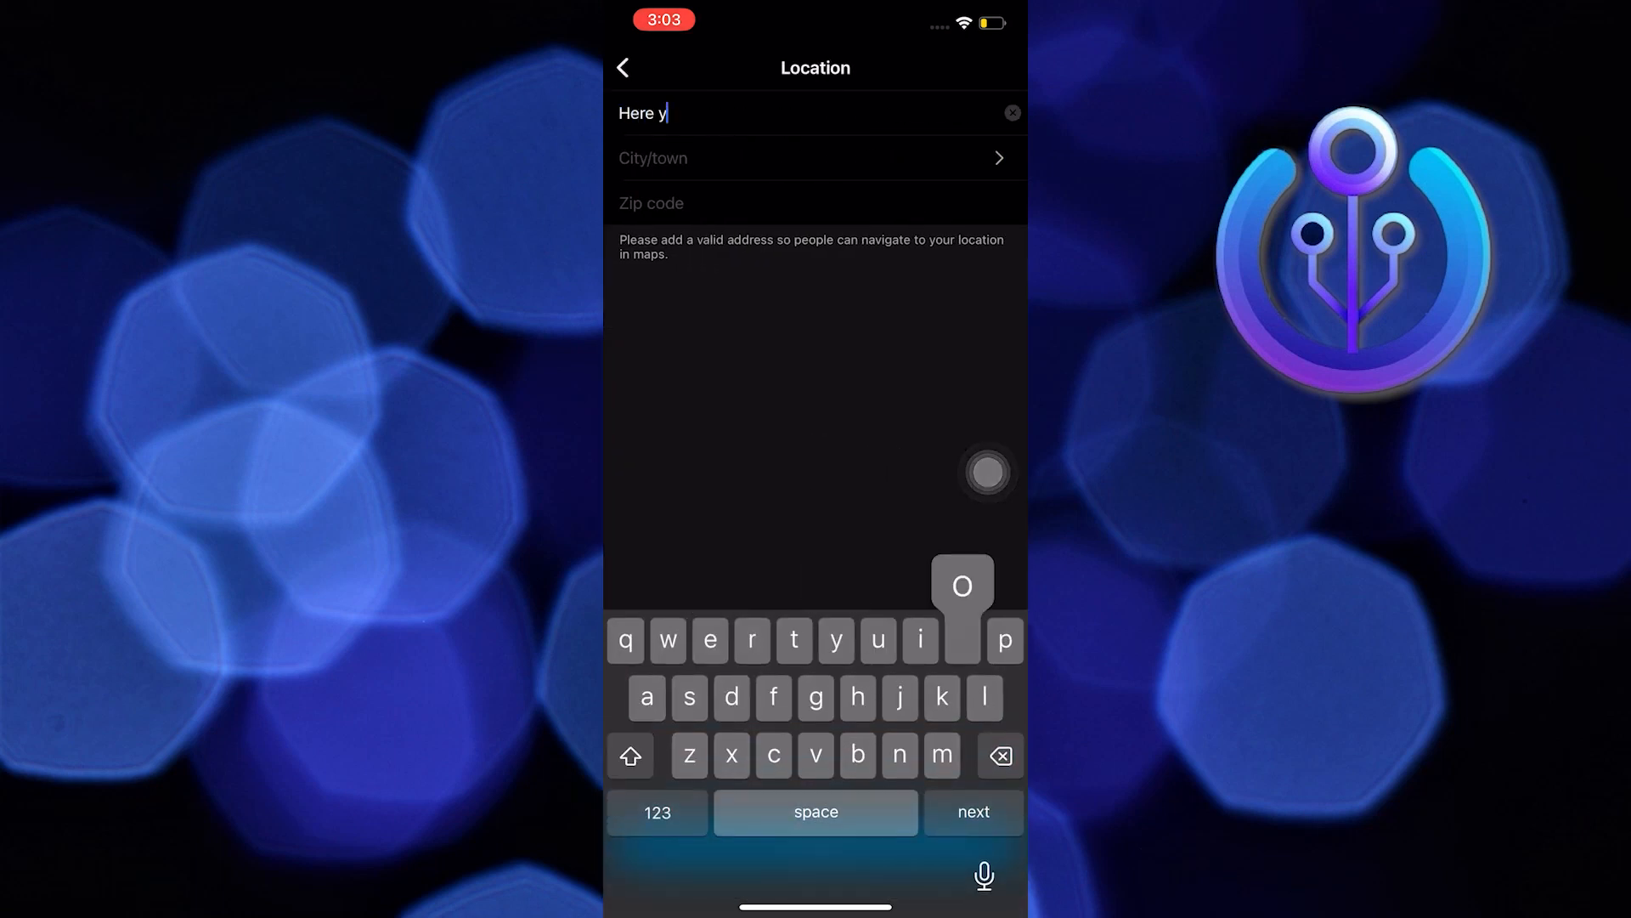
pyautogui.write('you can add')
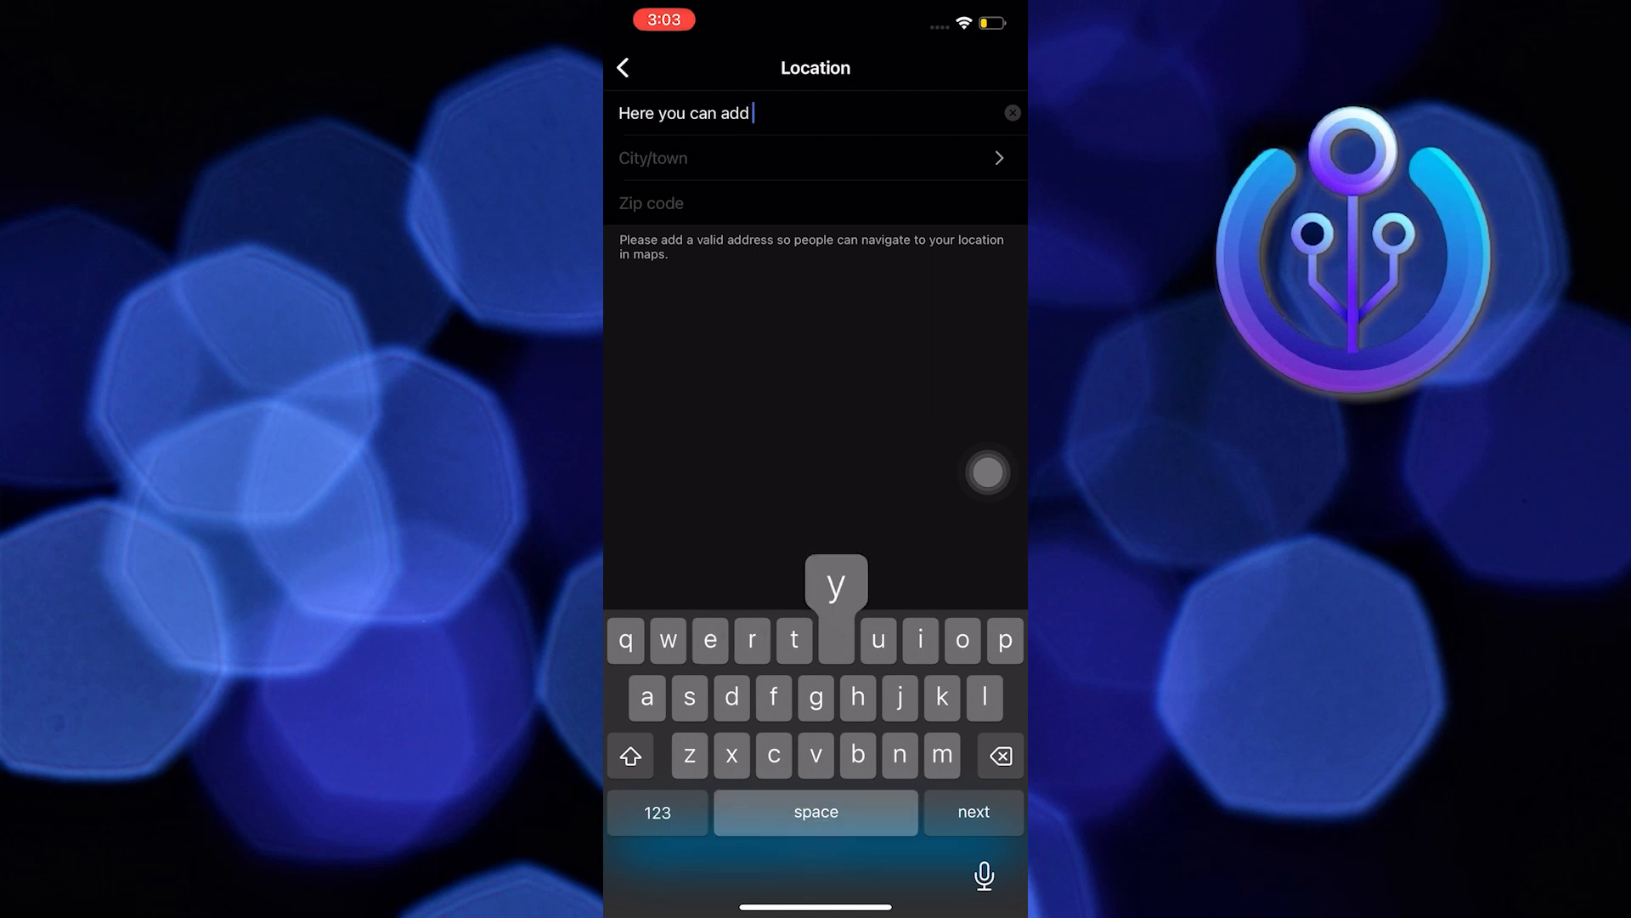